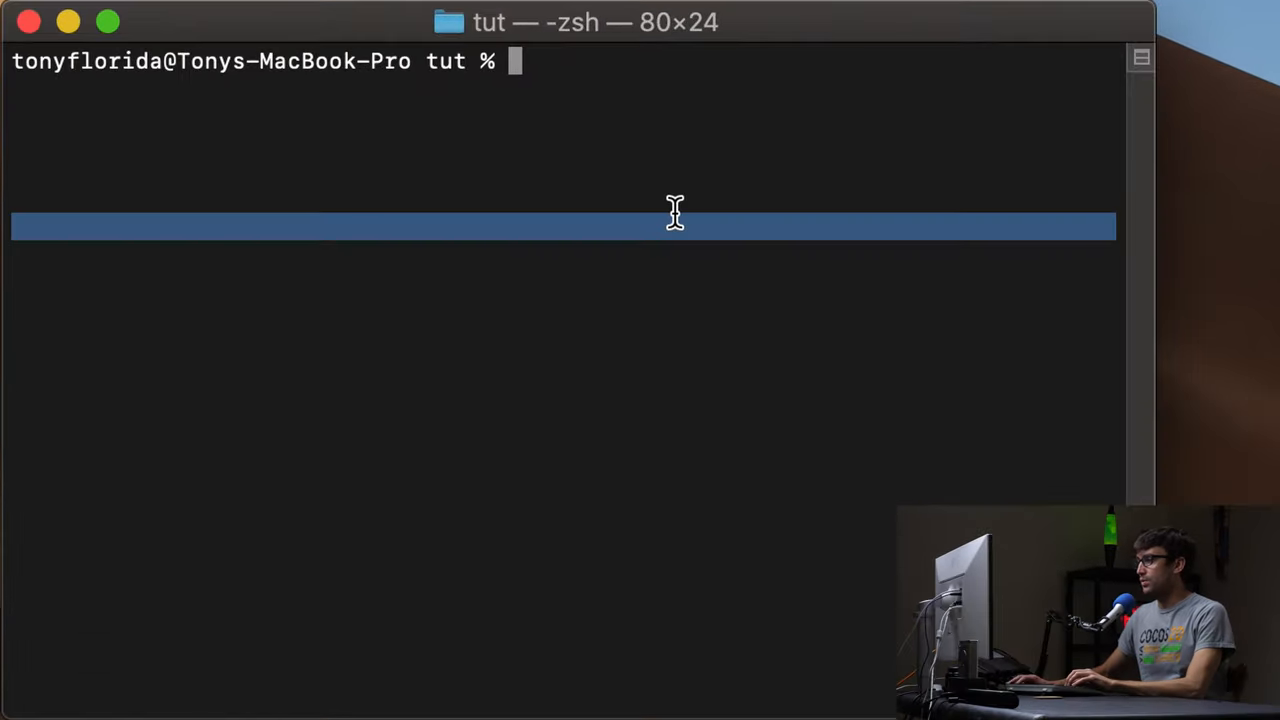
mouse_move(720, 35)
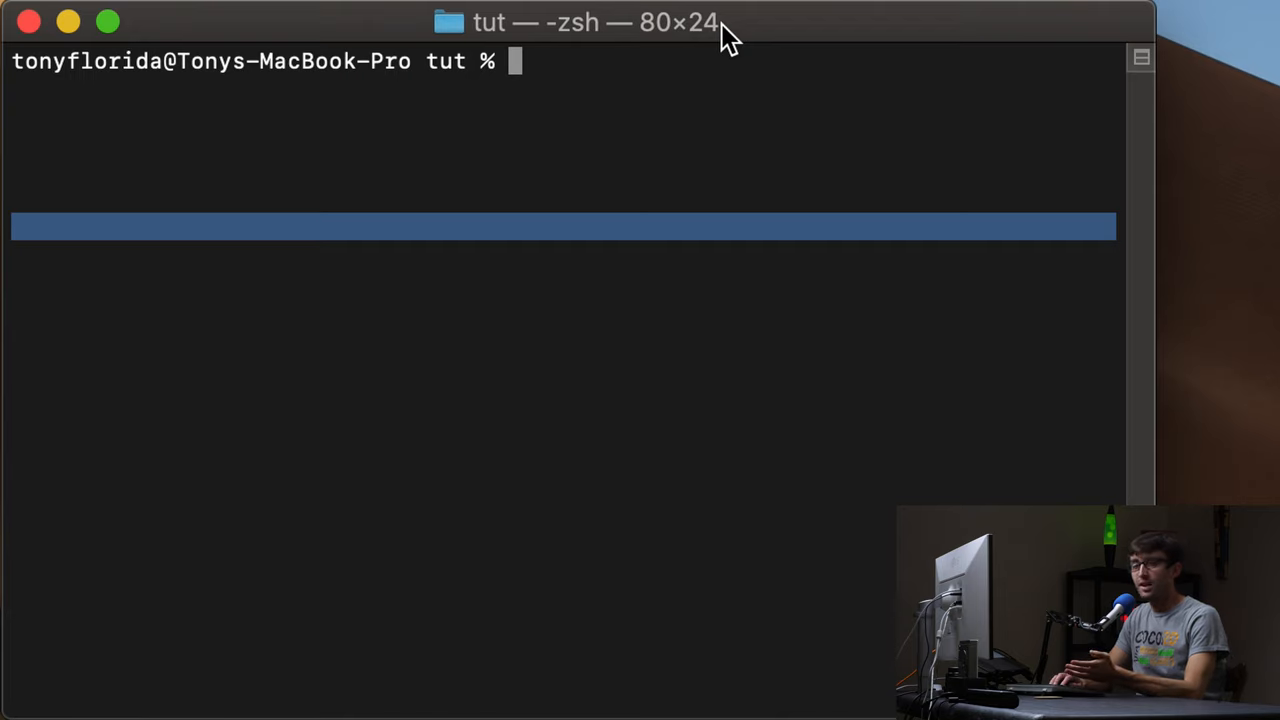
Step: Run adb to check whether it's installed; the shell reports command not found
type("adb")
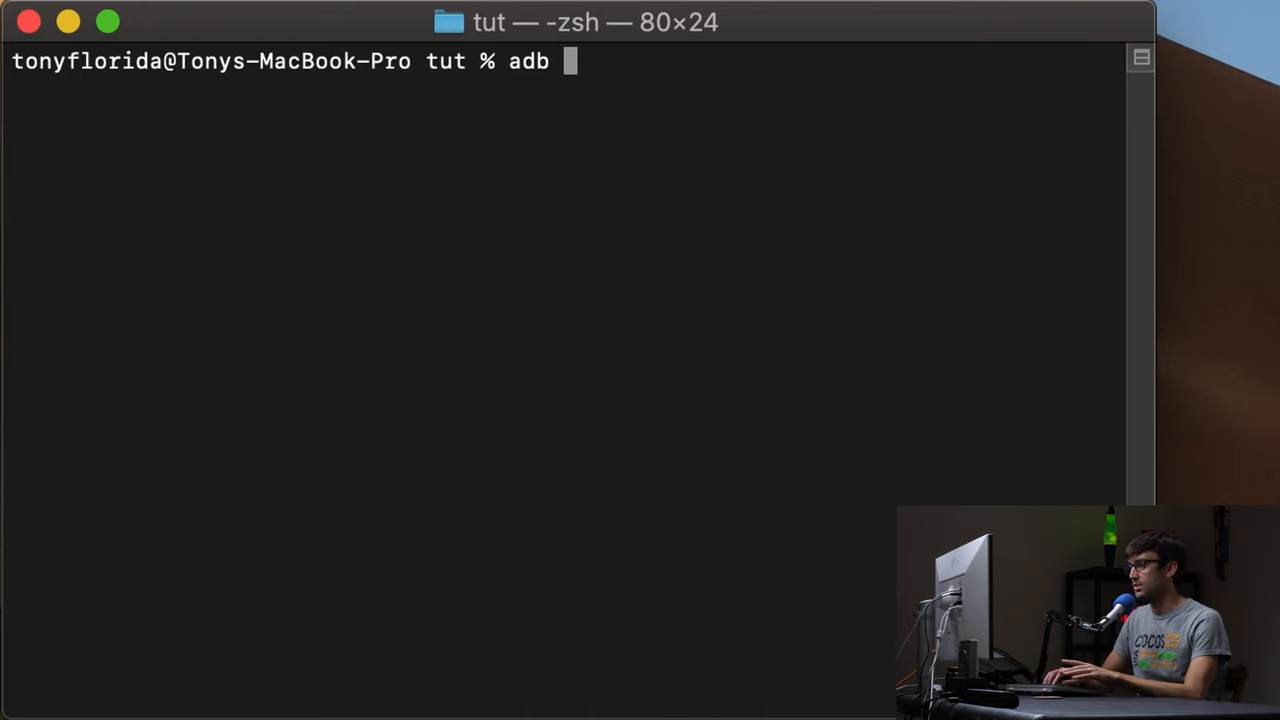
key("Return")
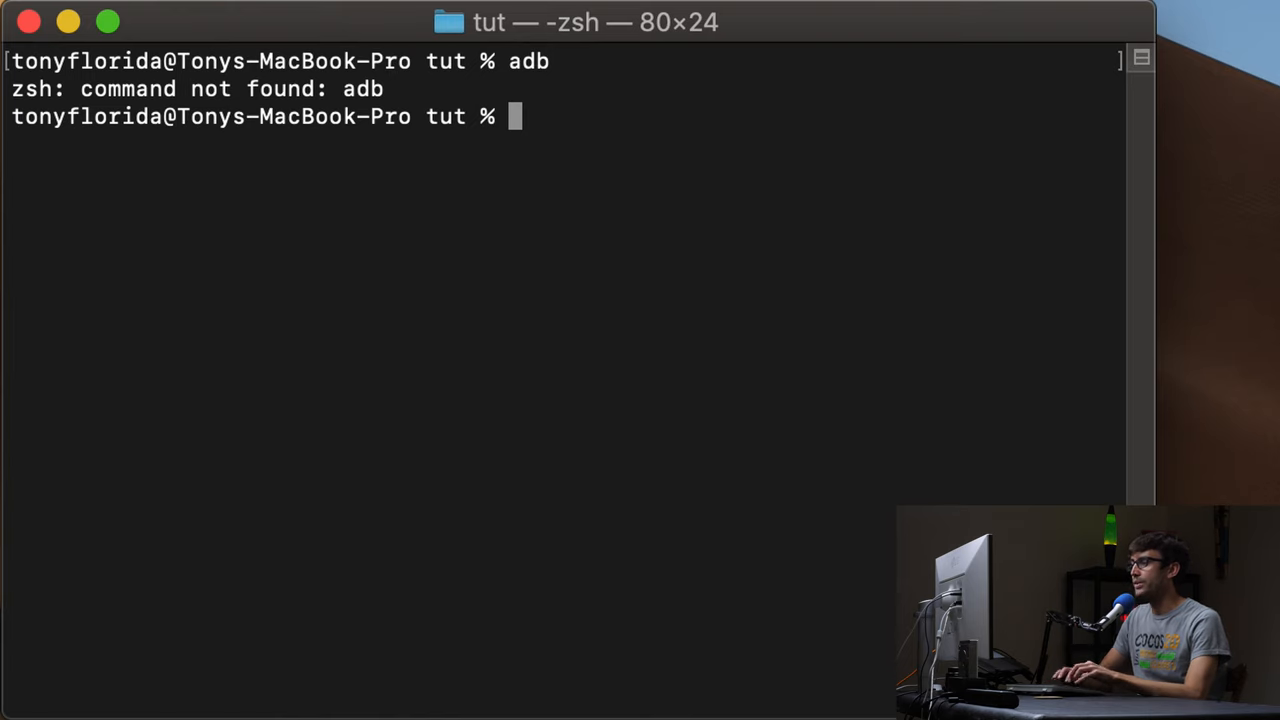
Step: Download platform-tools-latest-darwin.zip with wget from the pasted URL and list the folder to confirm it
type("wget")
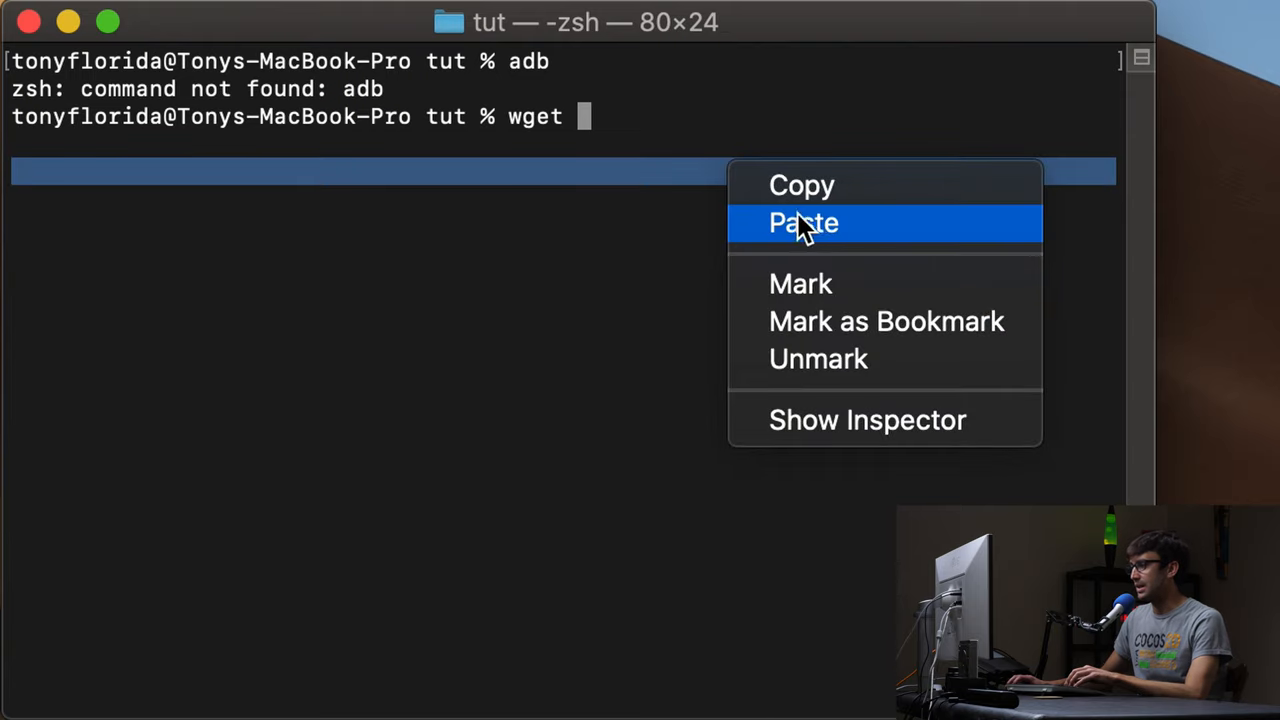
left_click(803, 223)
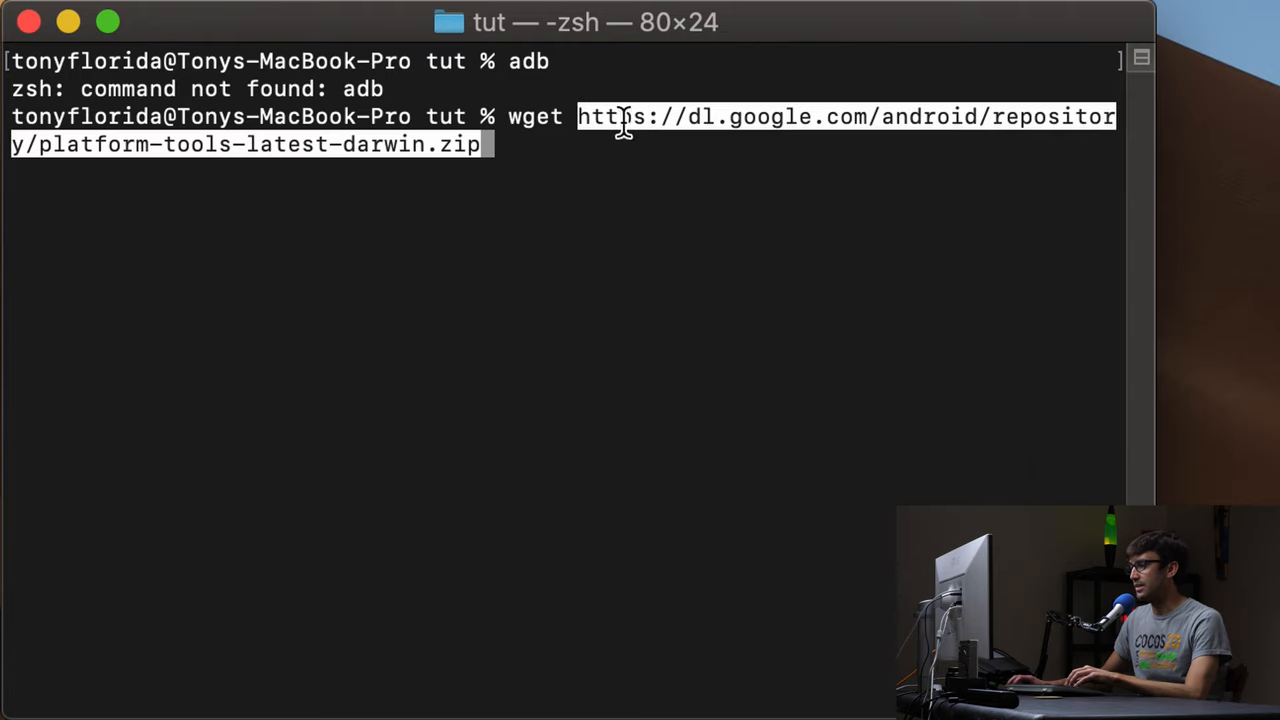
mouse_move(594, 167)
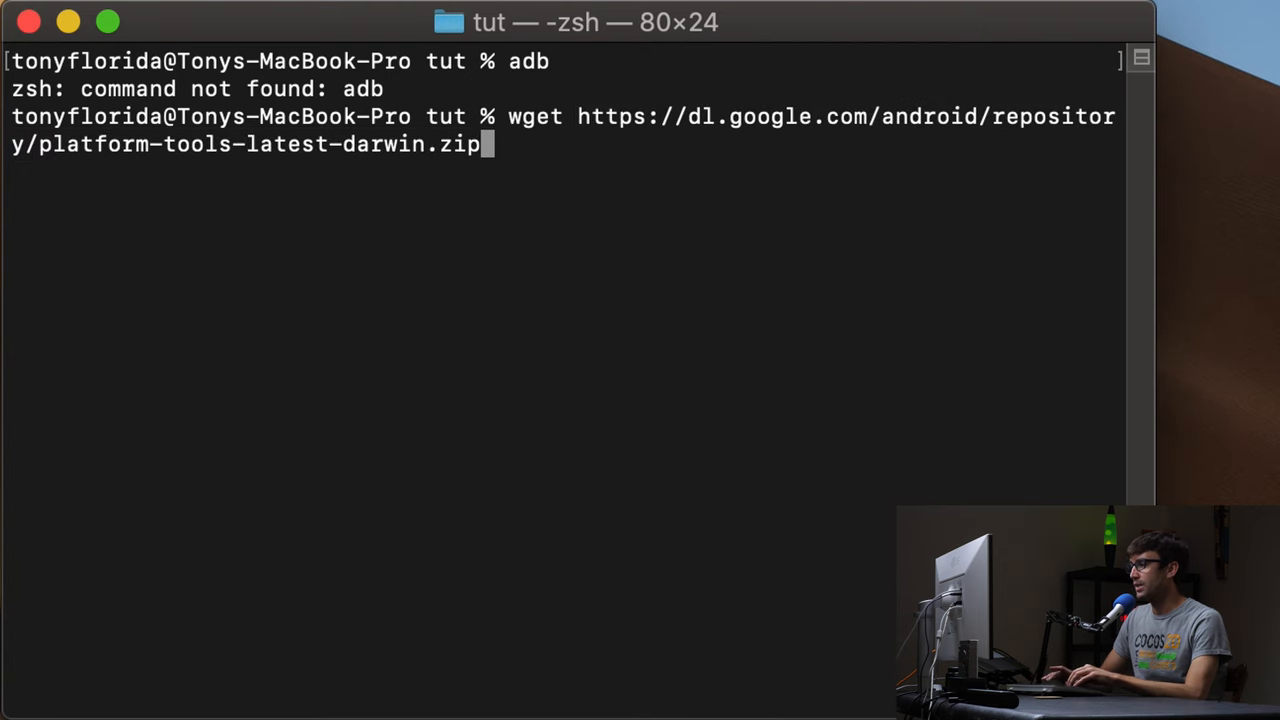
key("Return")
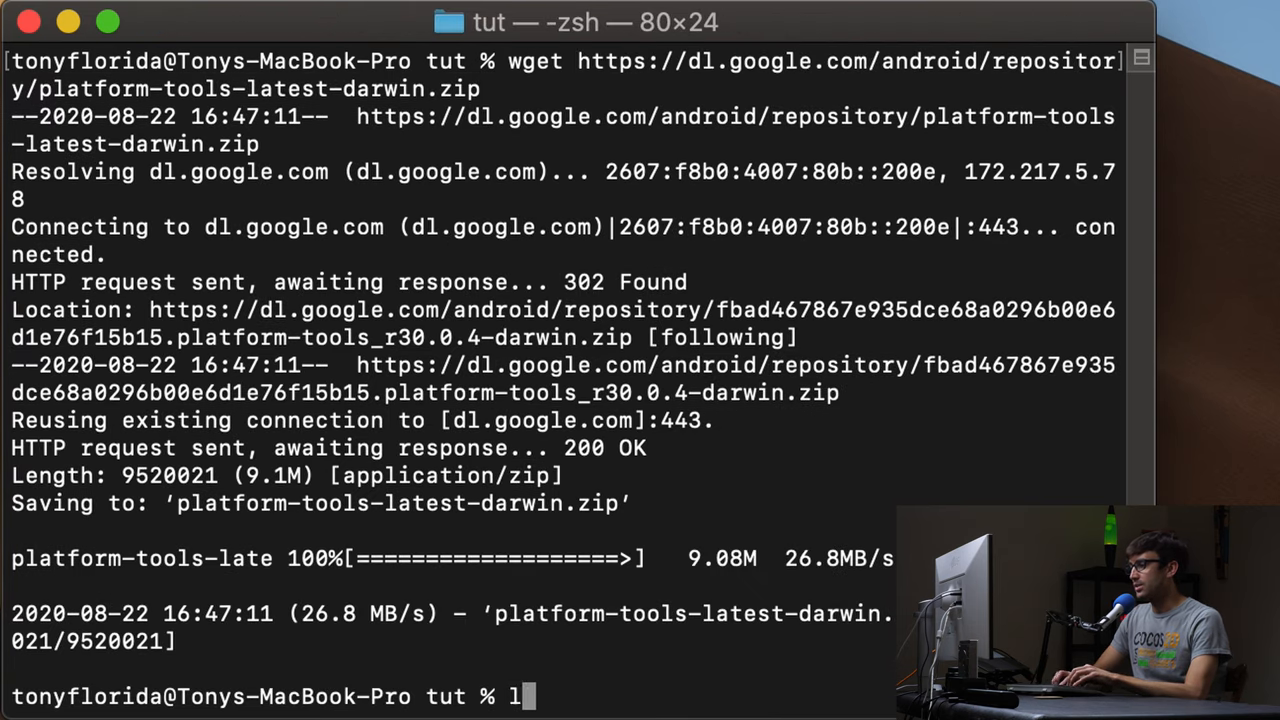
key("Return")
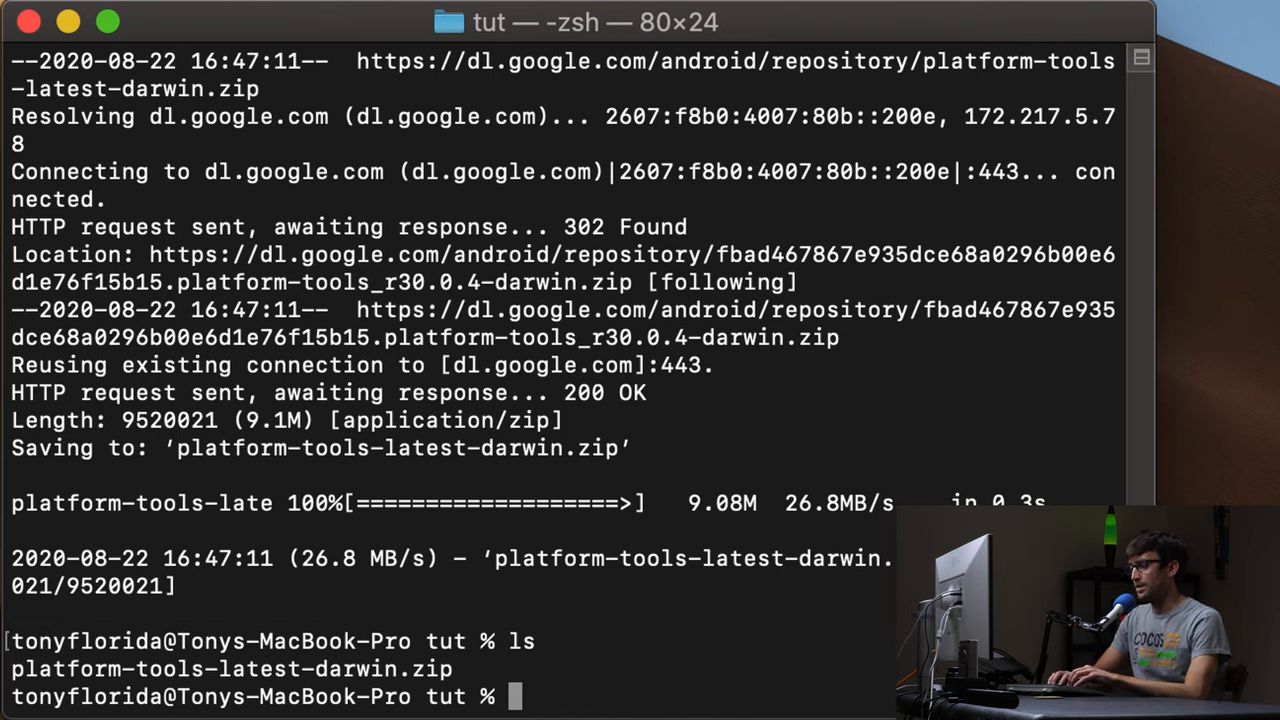
Step: Unzip platform-tools-latest-darwin.zip and list the folder showing the new platform-tools directory
type("unzip platform-tools-latest-darwin.zip")
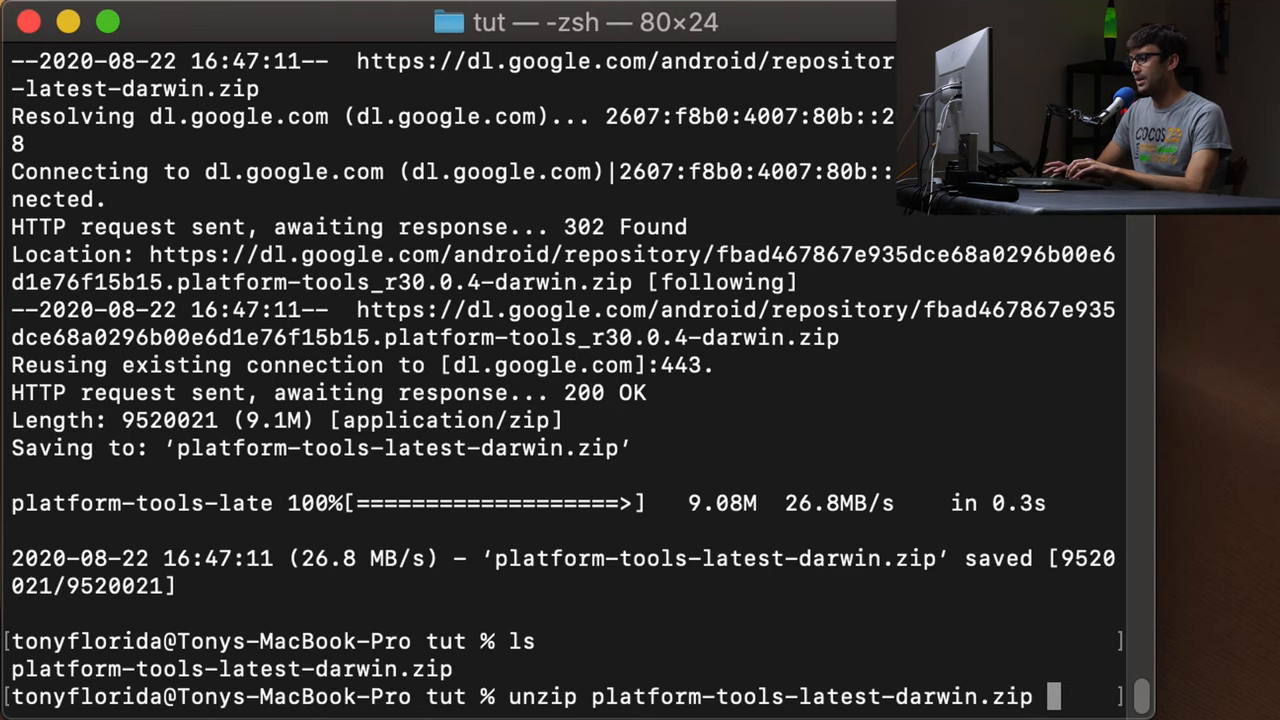
key("Return")
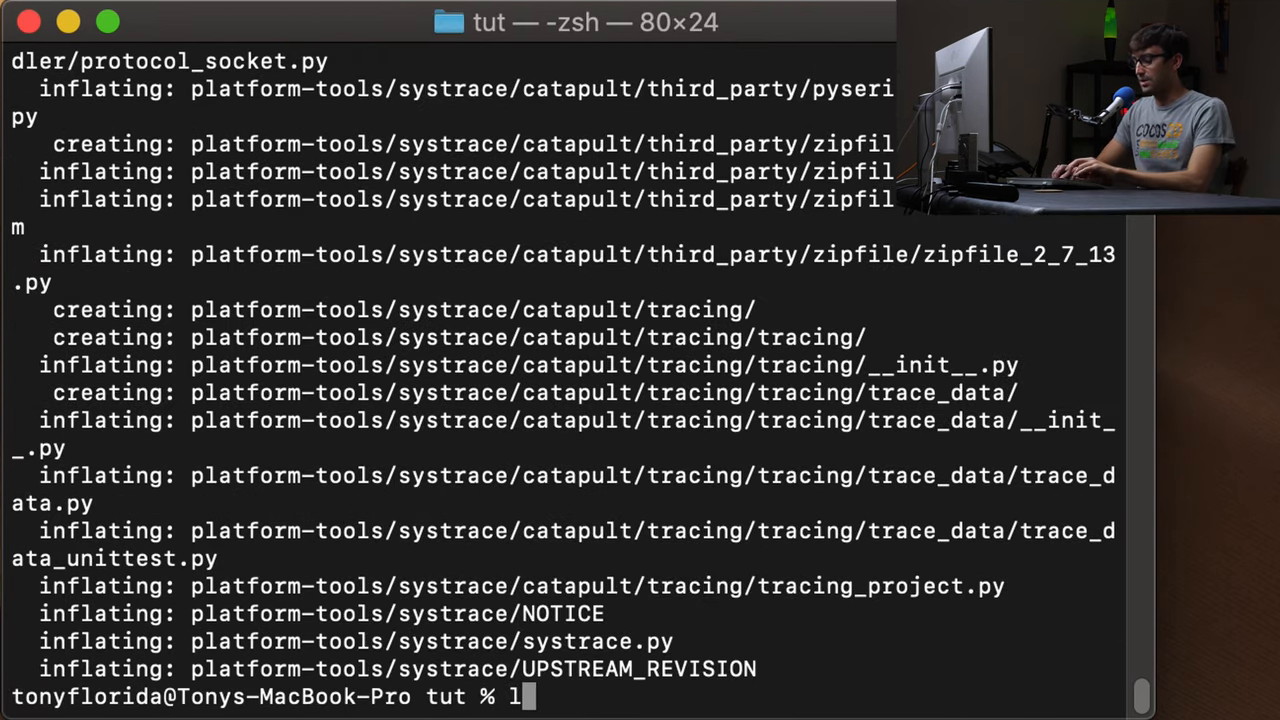
key("Return")
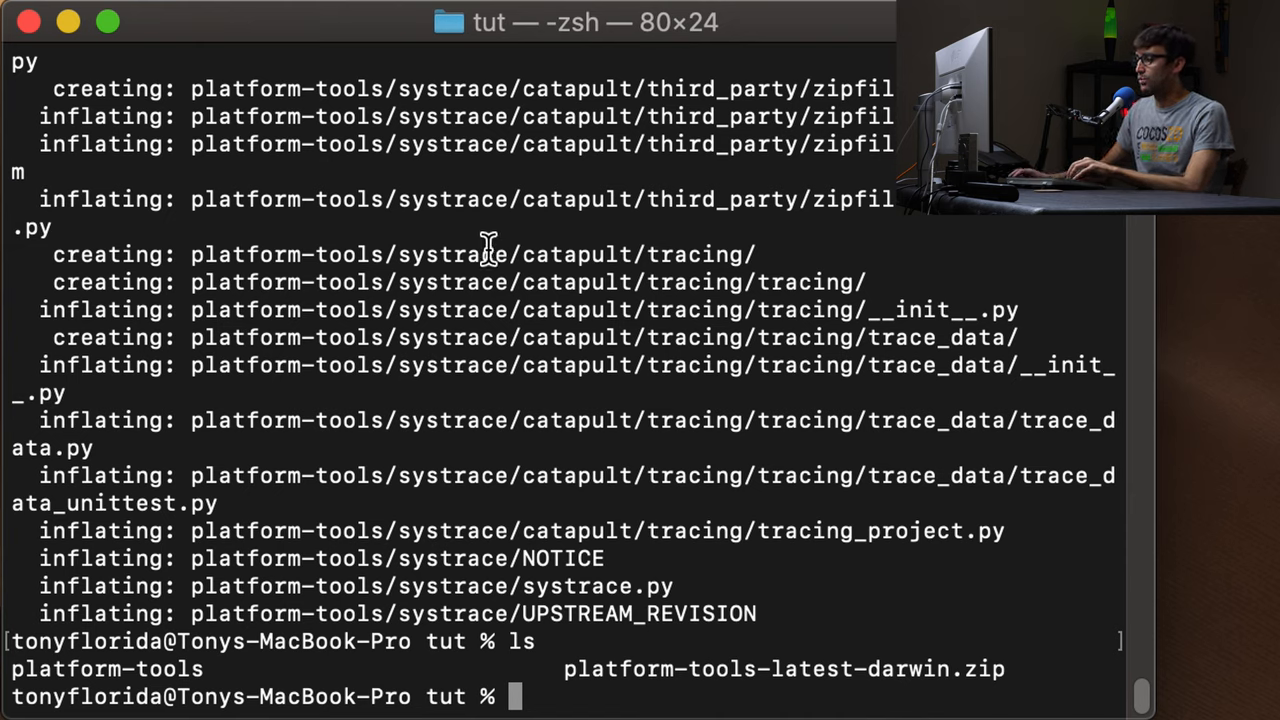
mouse_move(505, 585)
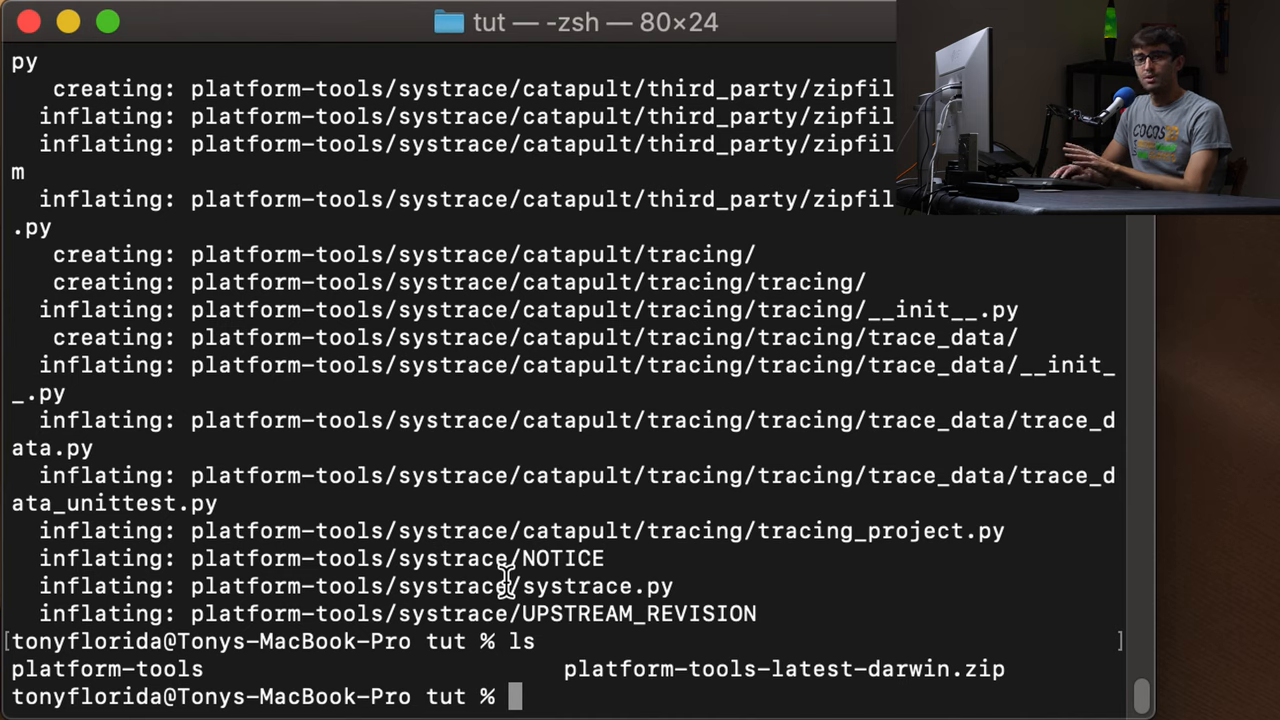
Step: Move the platform-tools folder into /etc with sudo mv
type("sud")
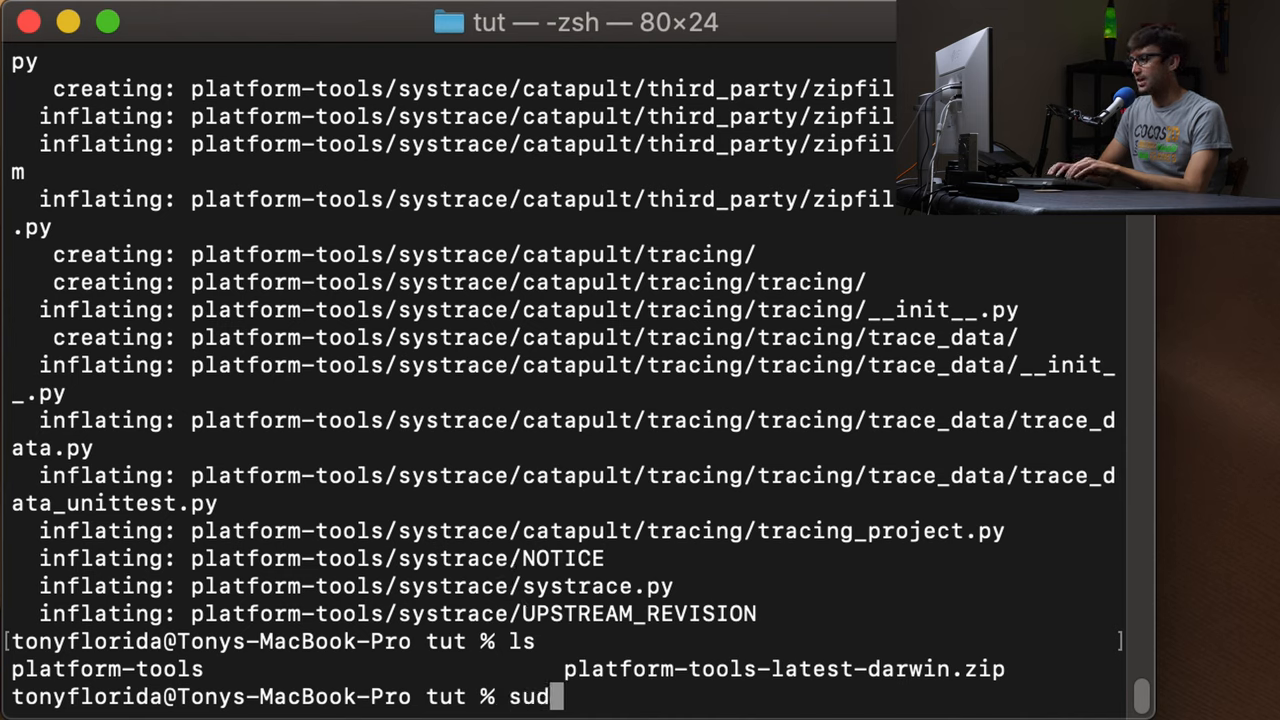
type("o mv")
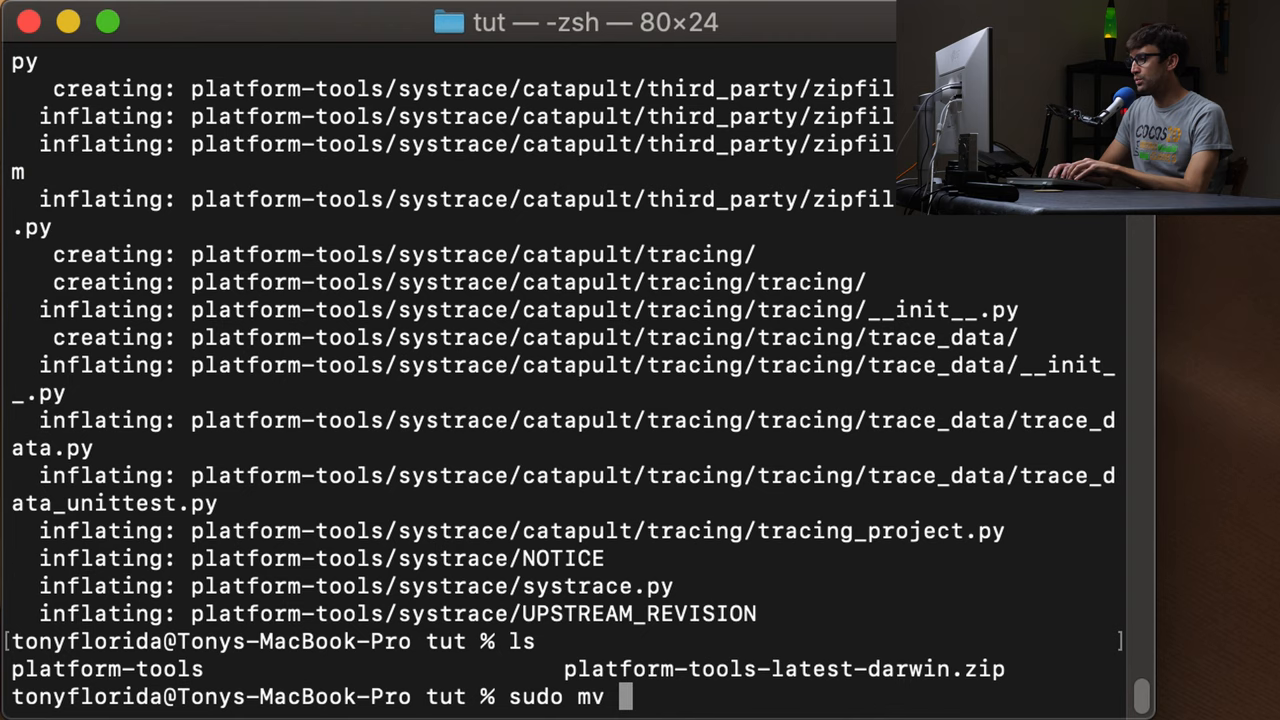
type("platform-tools /m")
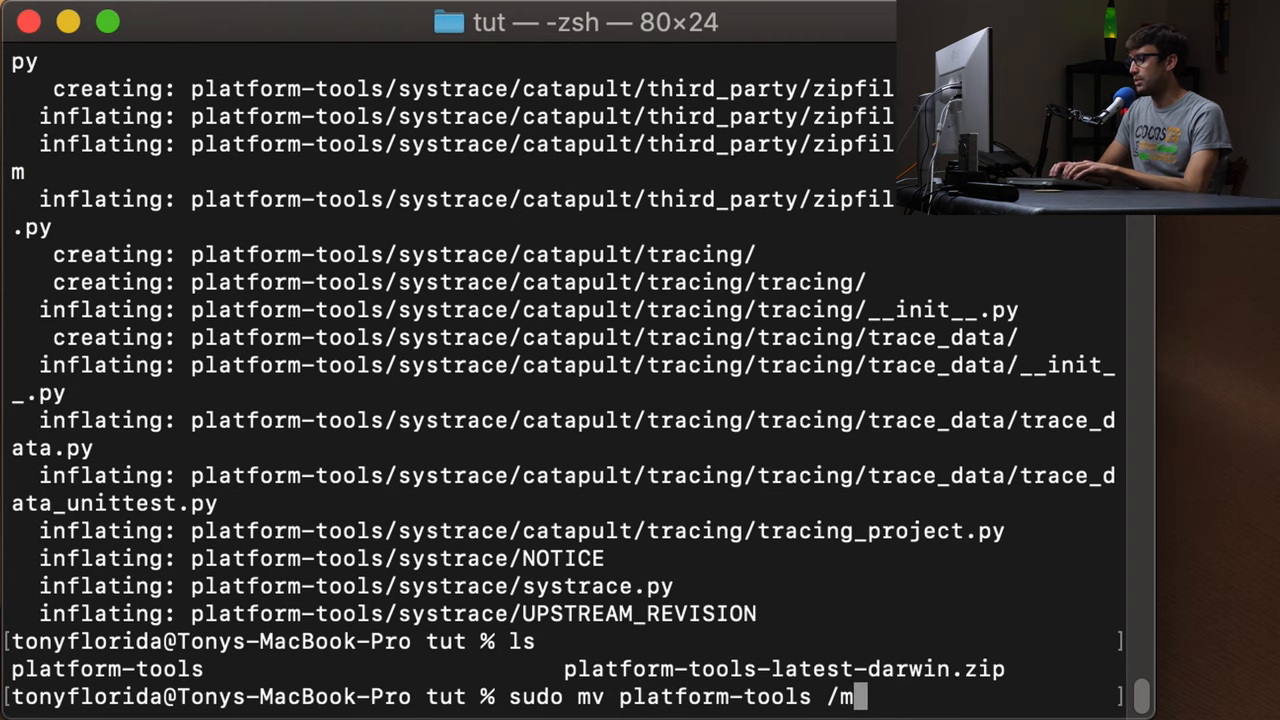
type("etc/")
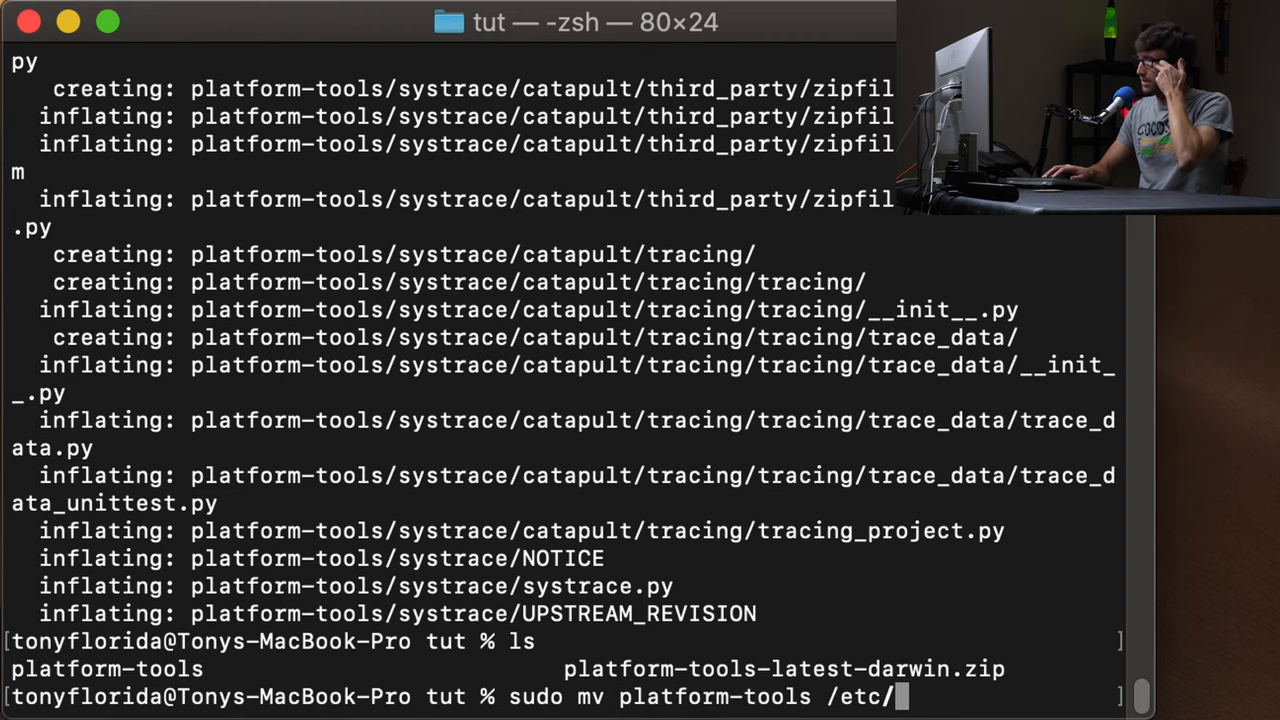
key("Return")
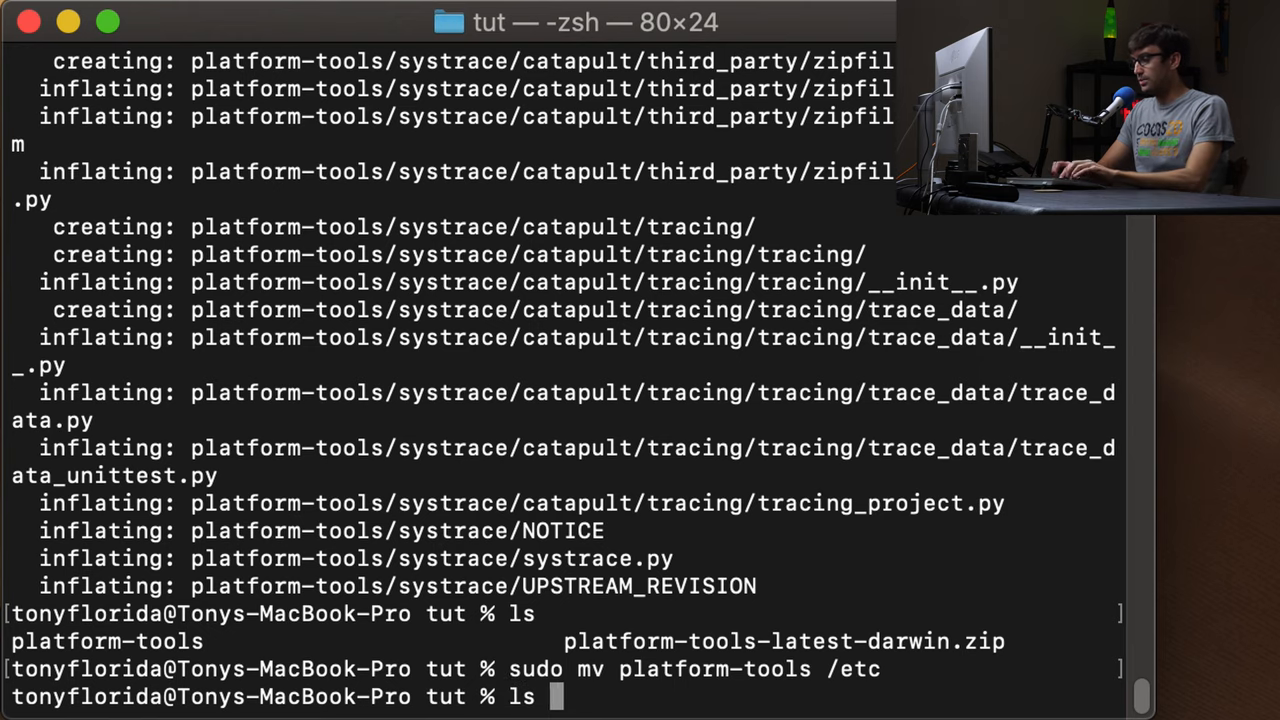
Step: List /etc/platform-tools to confirm adb and fastboot, then see adb still isn't found
type("/etc/platform-tools/")
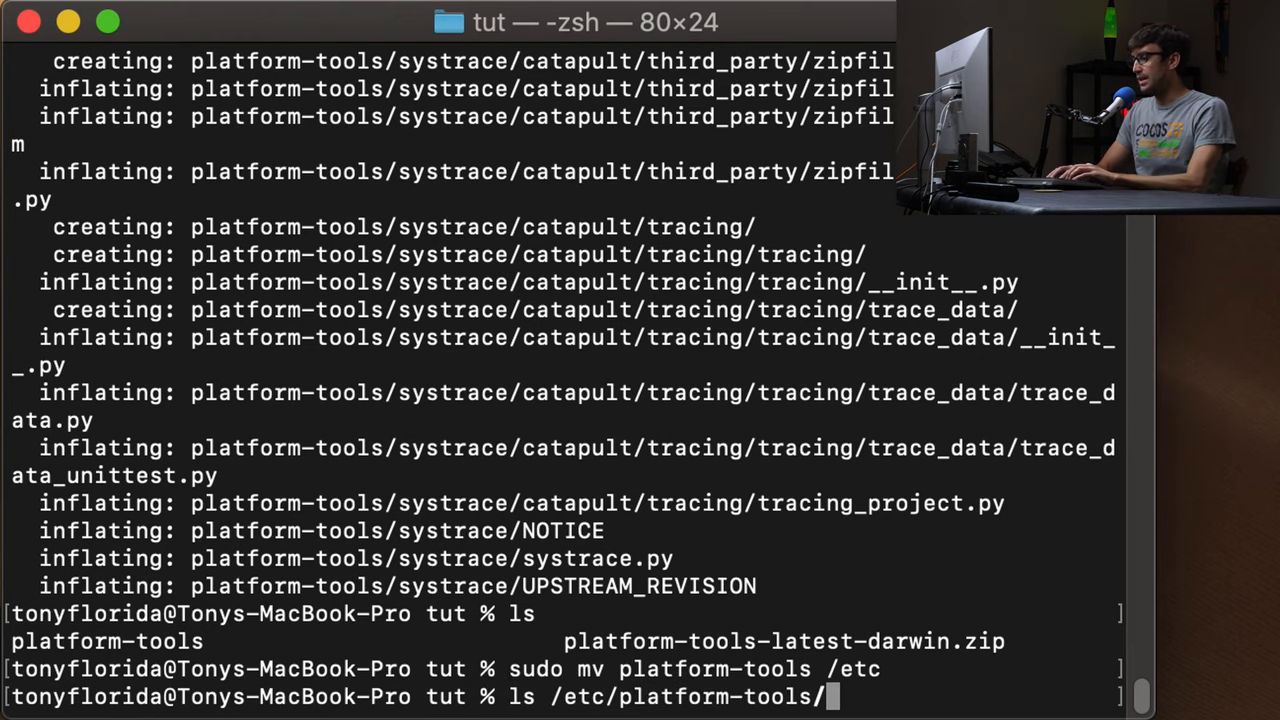
key("Return")
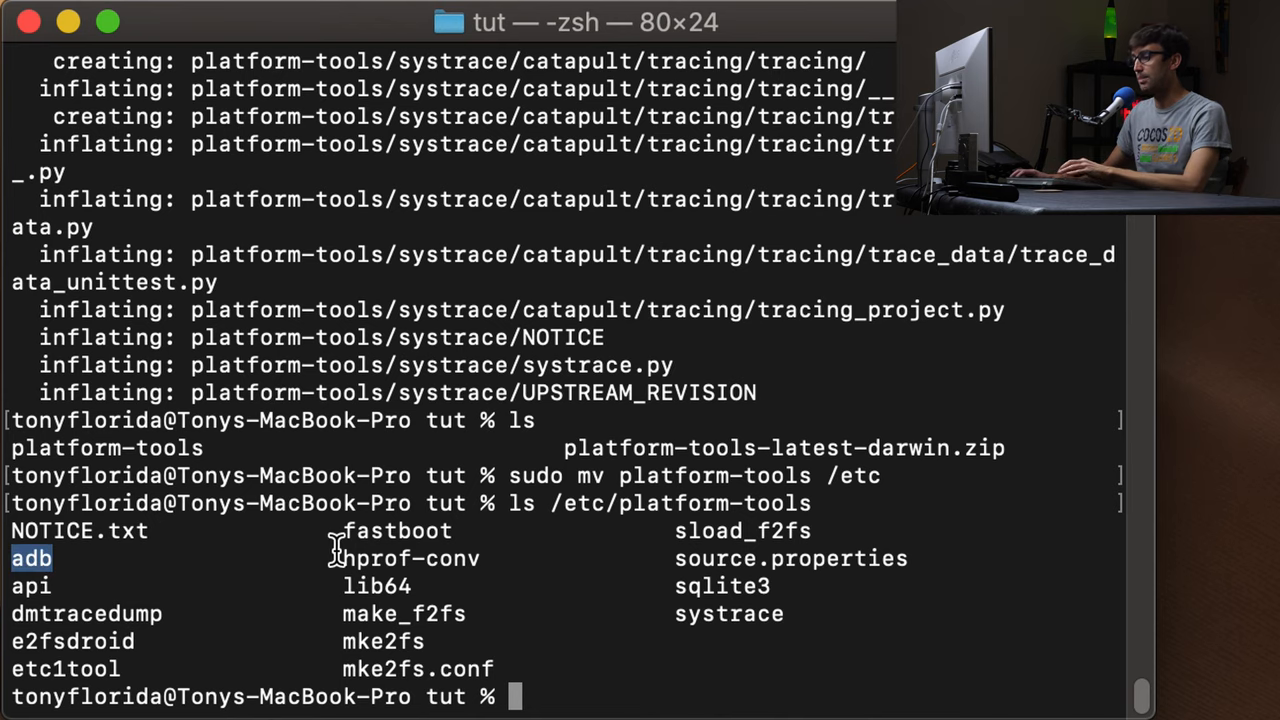
type("a")
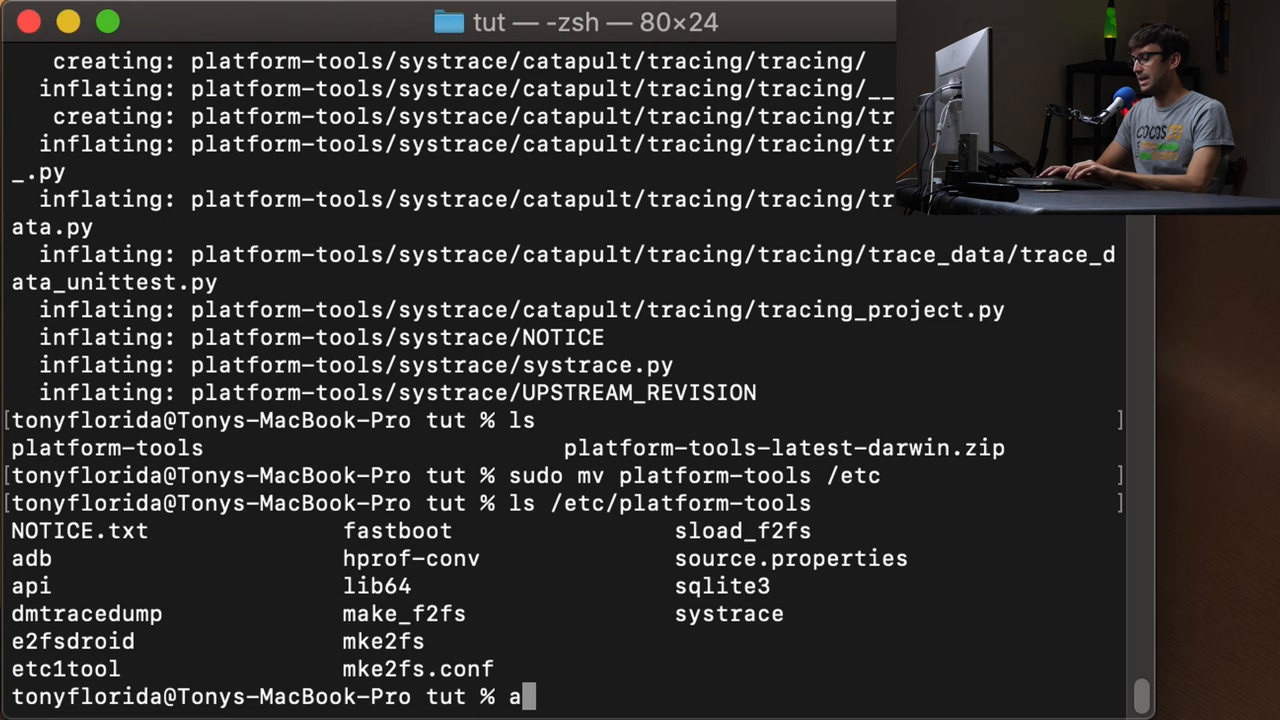
key("Return")
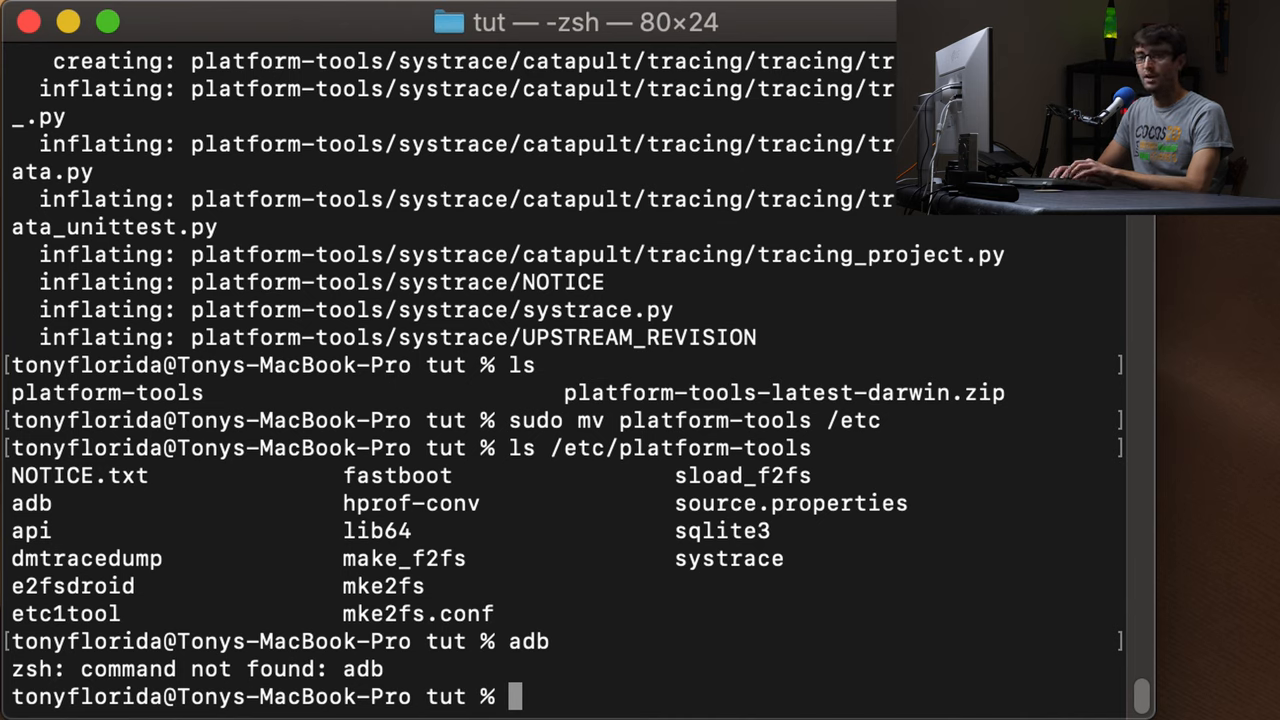
Step: Try sudo /etc/paths, which fails, then recall it and insert vim before the path
type("sudo /etc/pa")
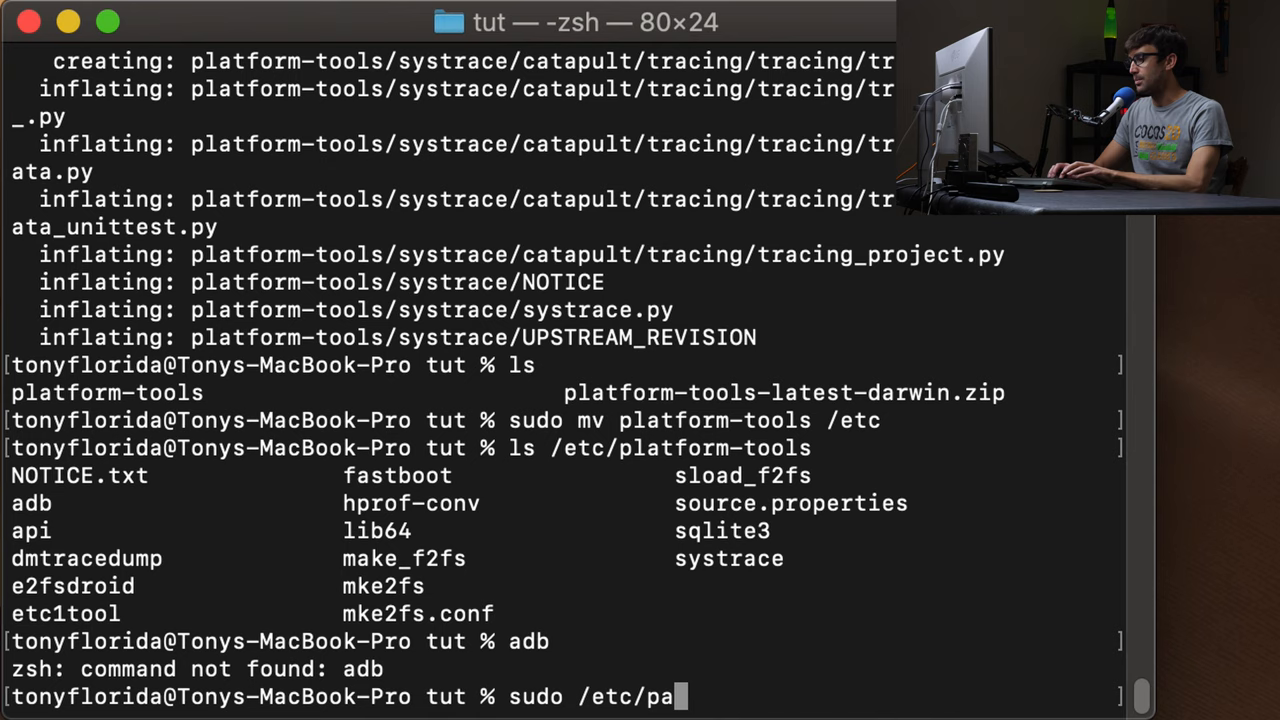
type("ths")
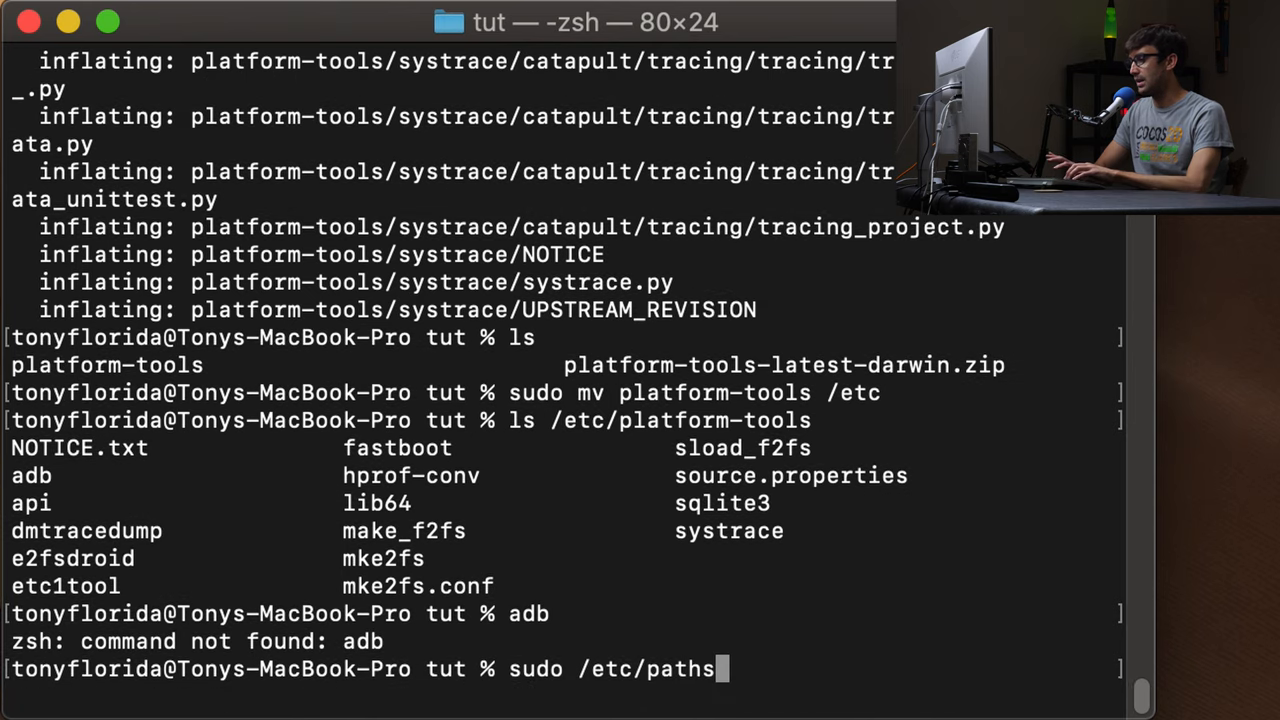
key("Return")
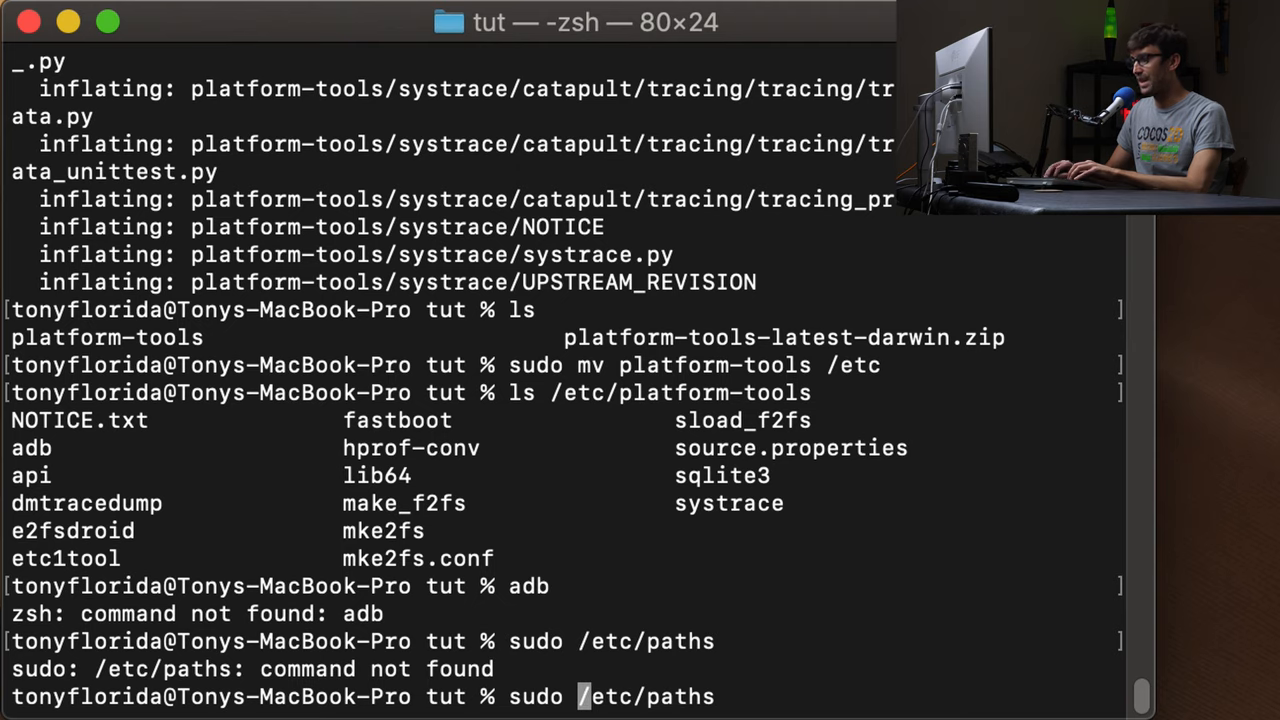
type("vim")
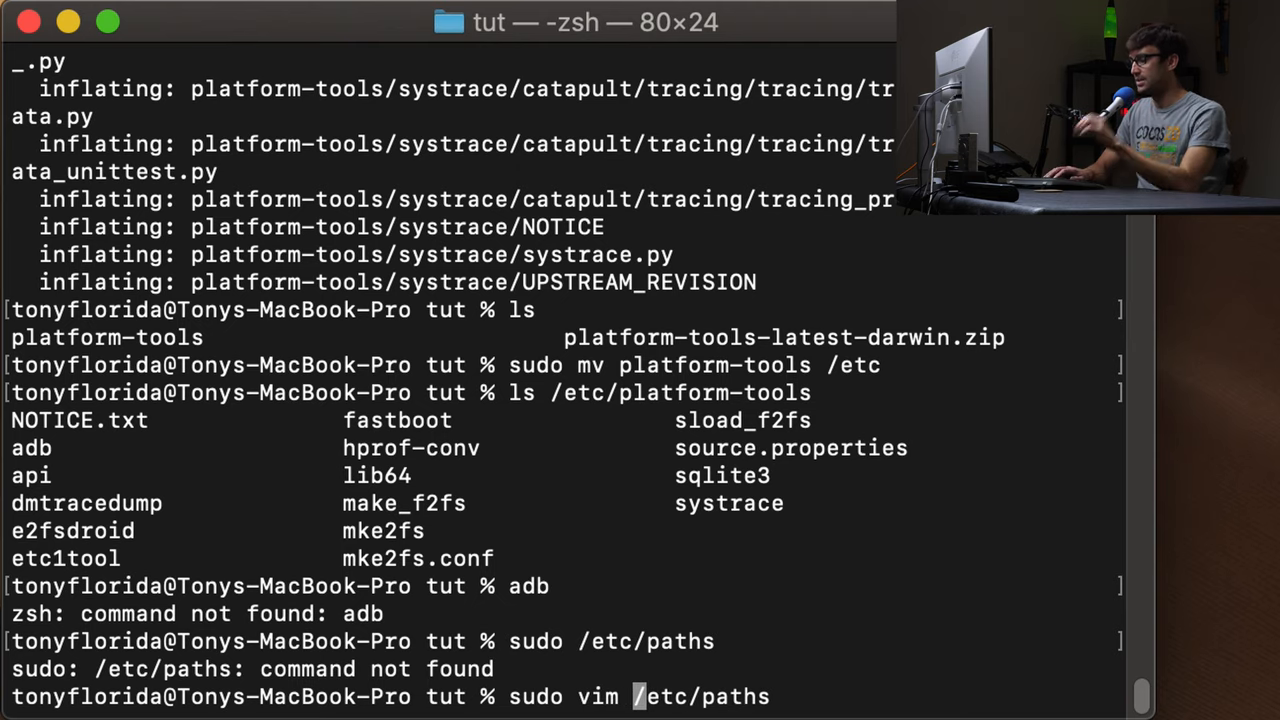
Step: Open /etc/paths in vim with sudo and add a /etc/platform-tools line
key("Return")
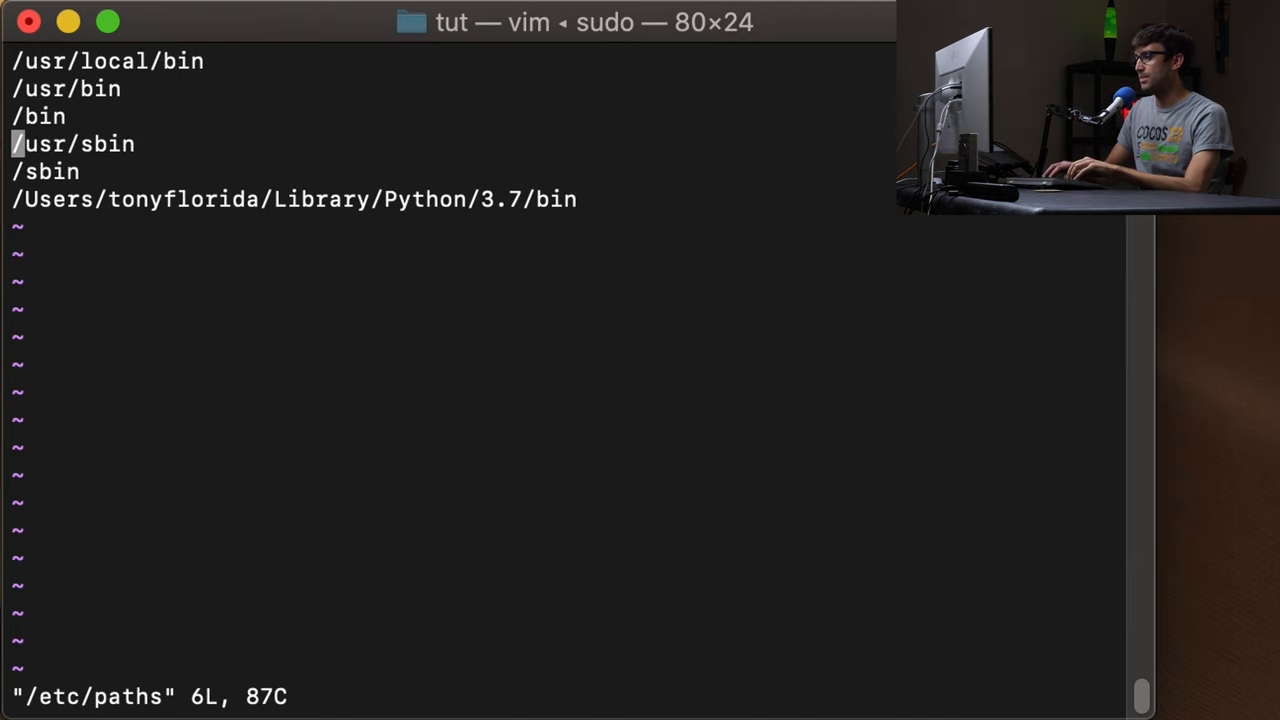
type("/et")
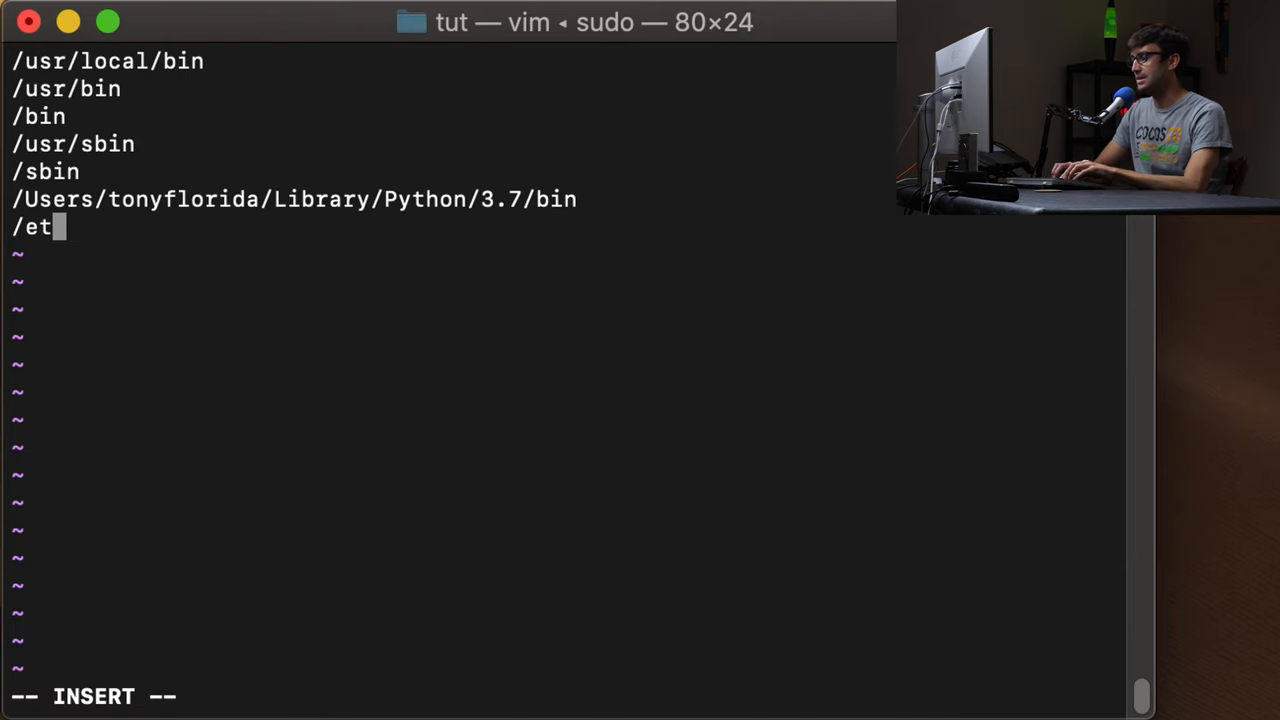
type("c/plat")
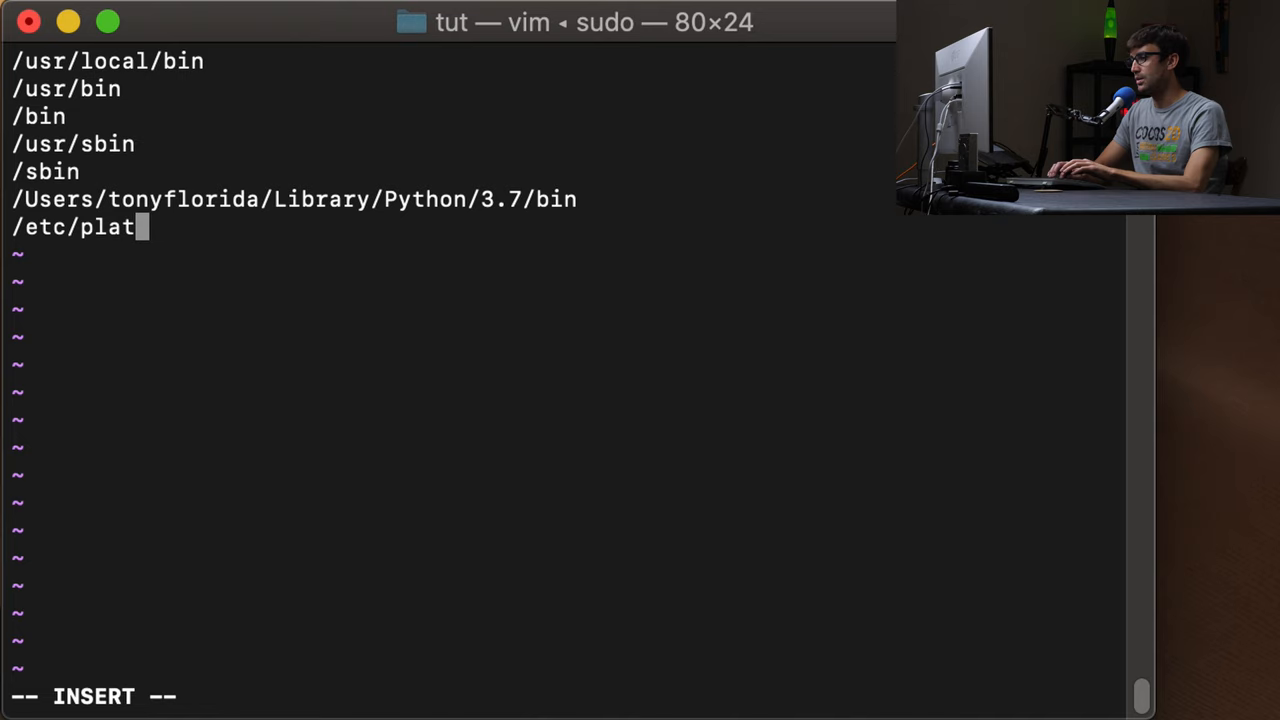
type("orm-t")
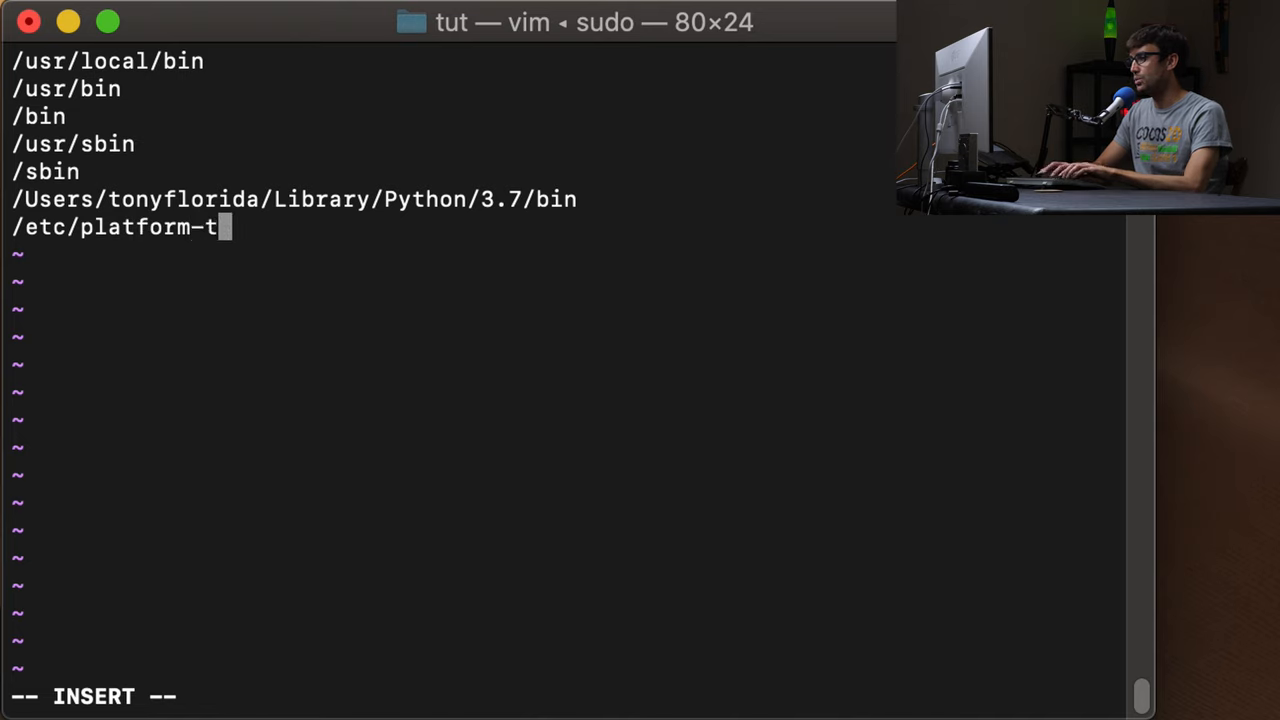
type("ools")
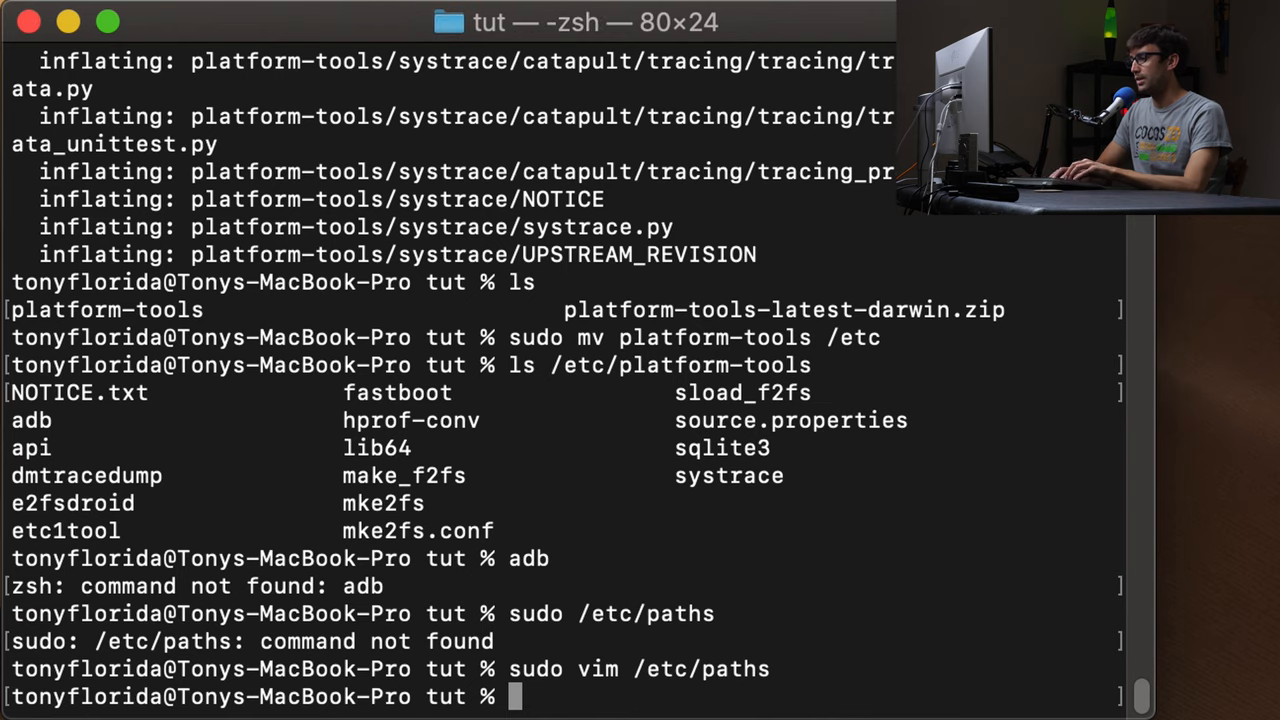
Step: Run adb in a new window and scroll through its help and command listing
type("adb")
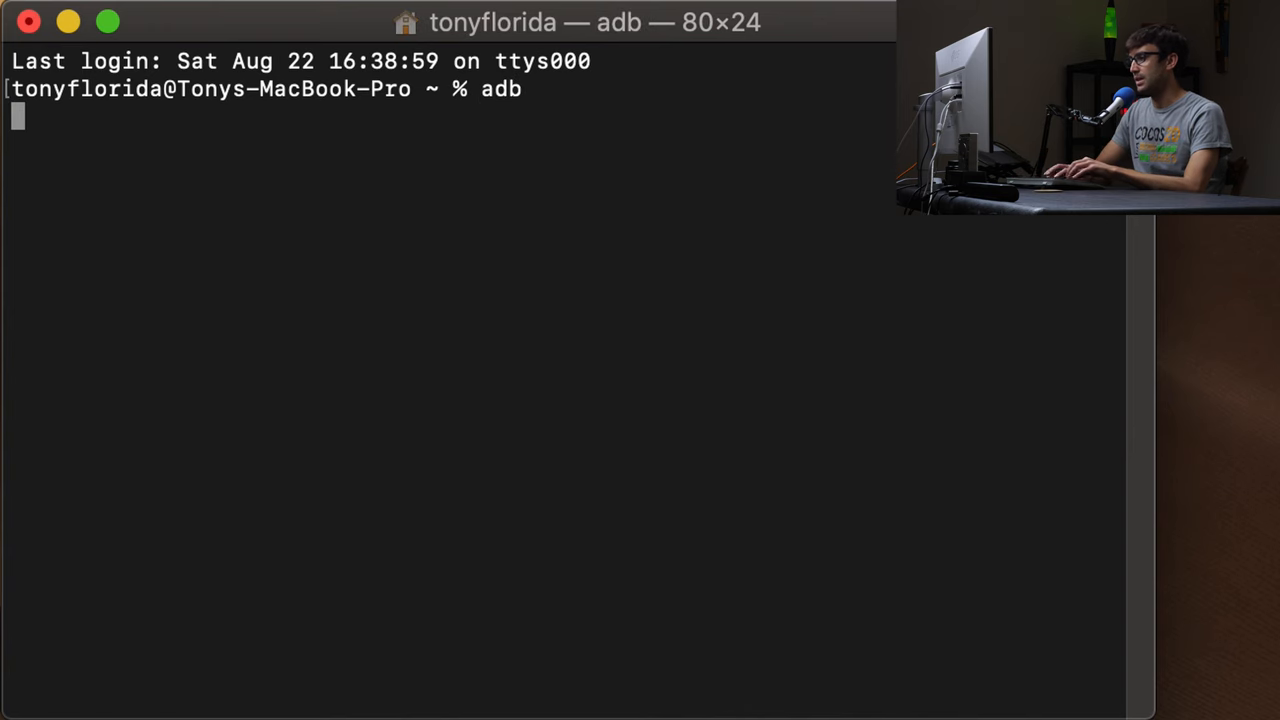
key("Return")
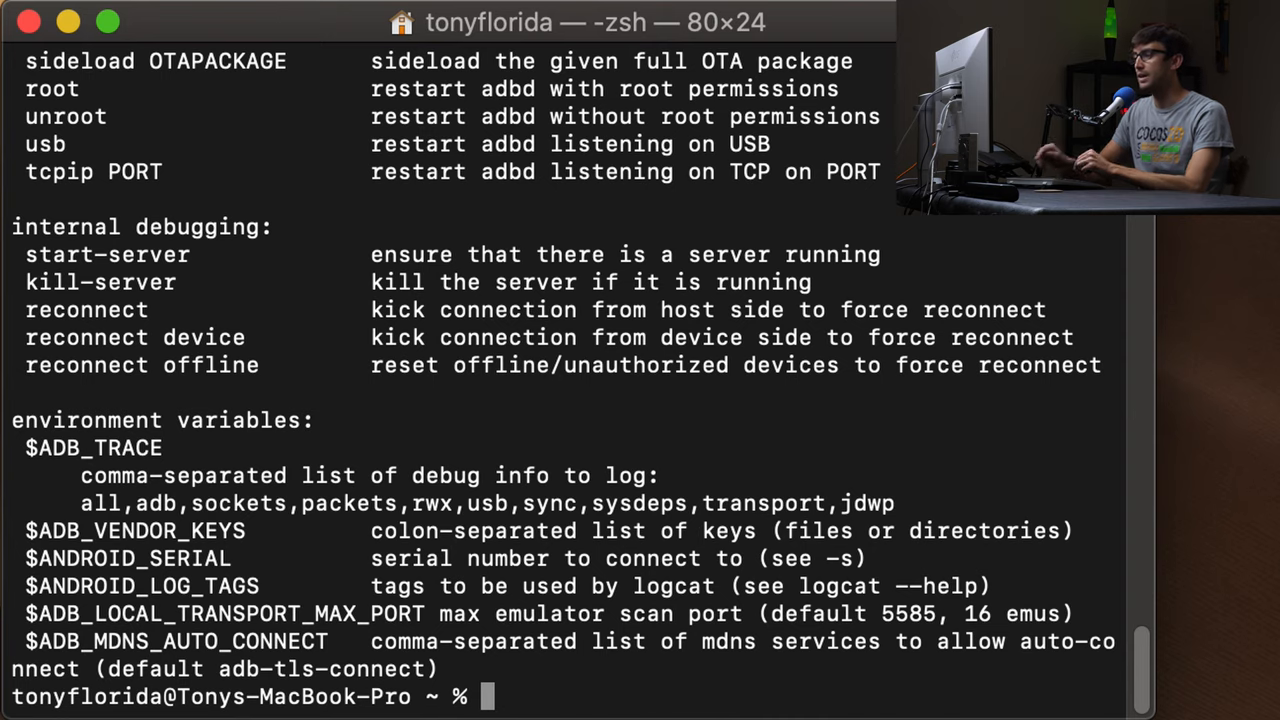
scroll("up", 3)
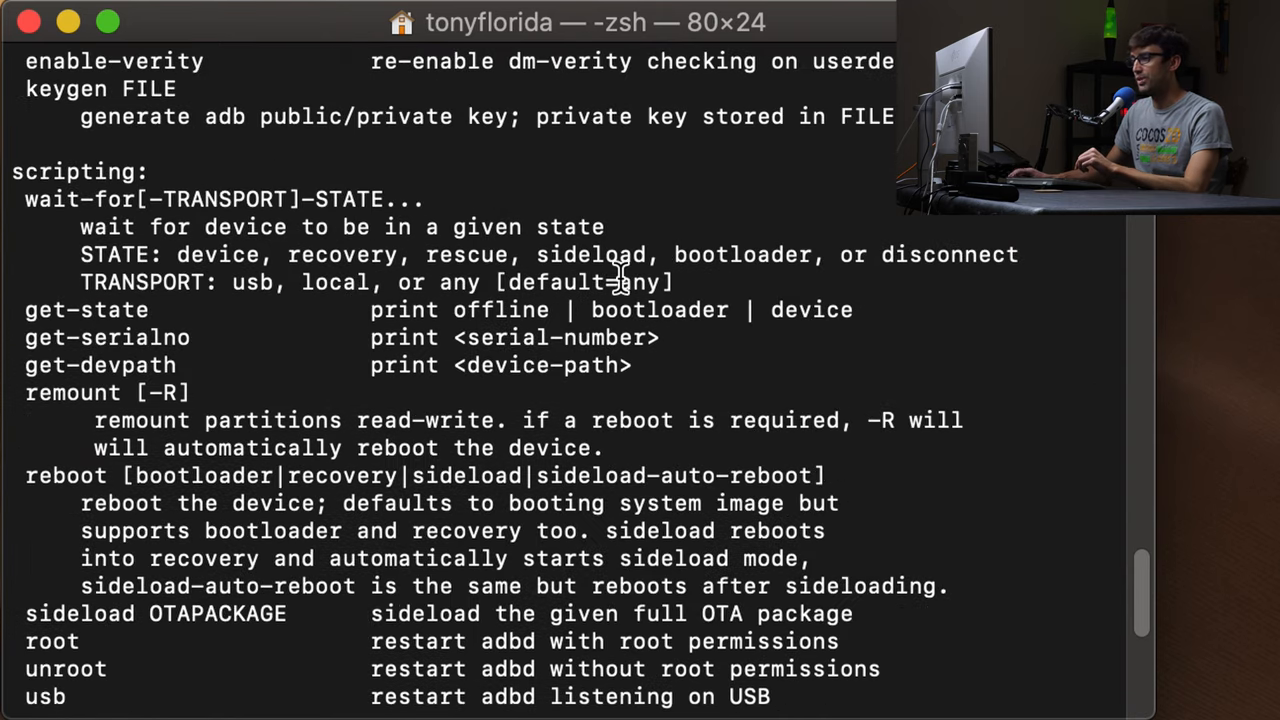